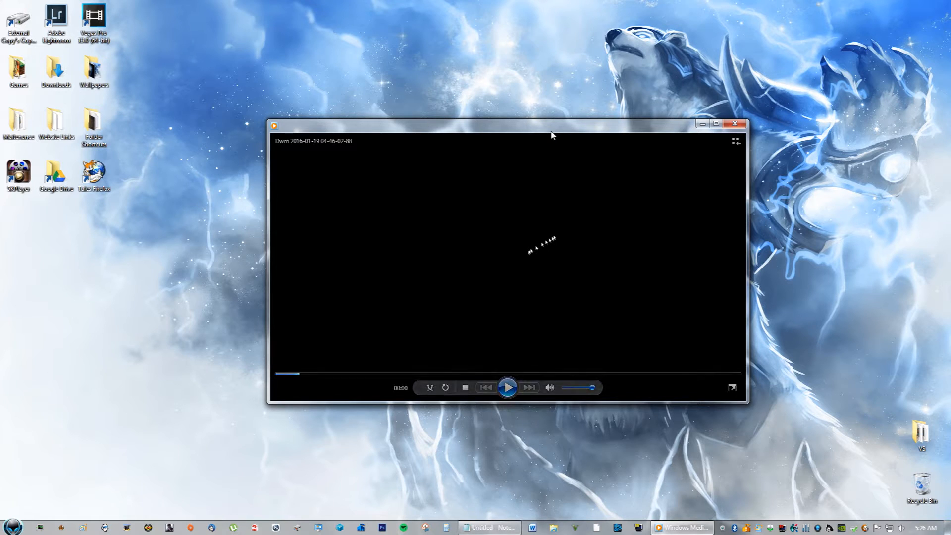
mouse_move(516, 356)
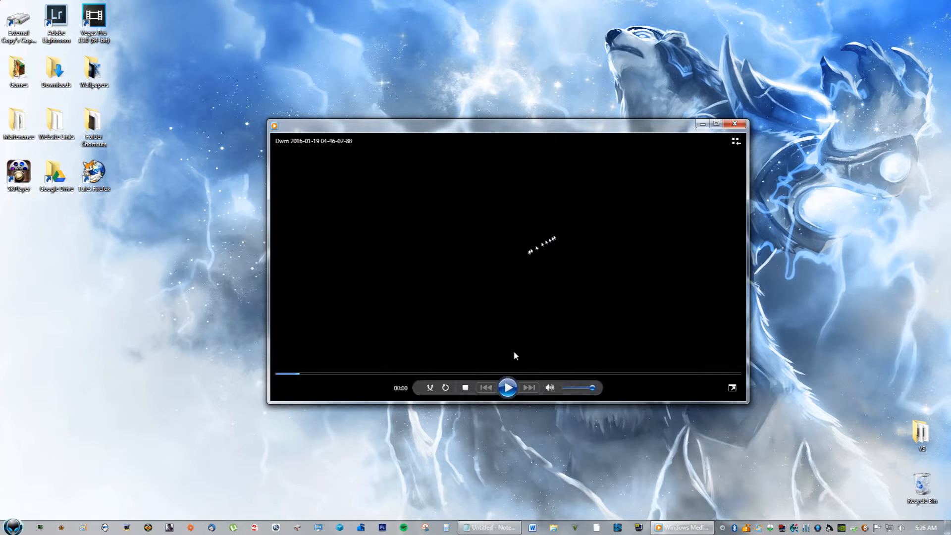
- Play the recorded Dwm clip in Windows Media Player through to its end screen
left_click(508, 387)
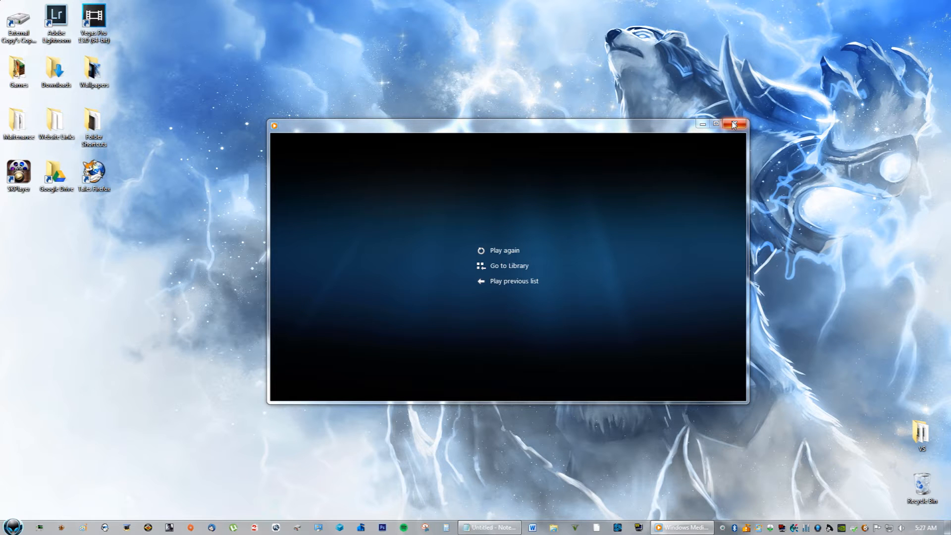
- Close Media Player and launch Windows Update from a Start Menu search for 'windows update'
left_click(12, 525)
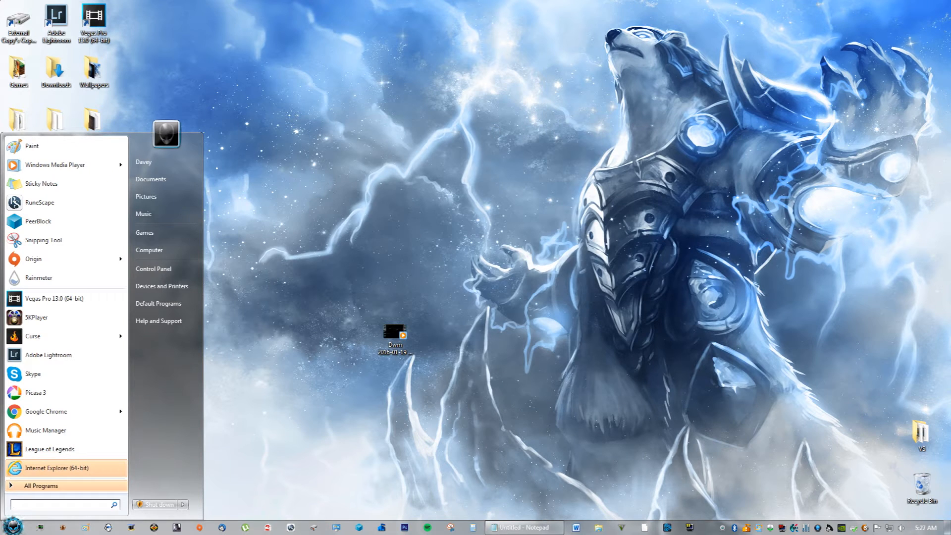
type("w")
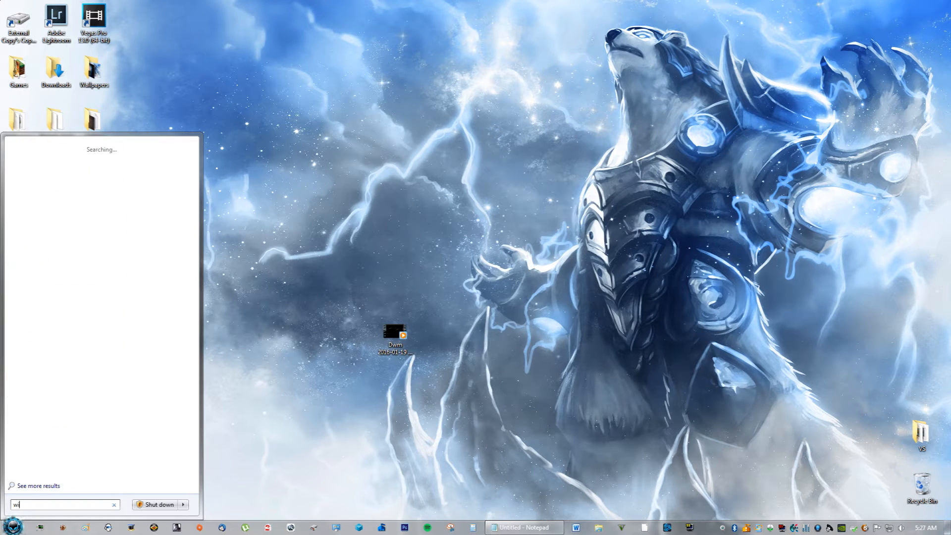
type("indows update")
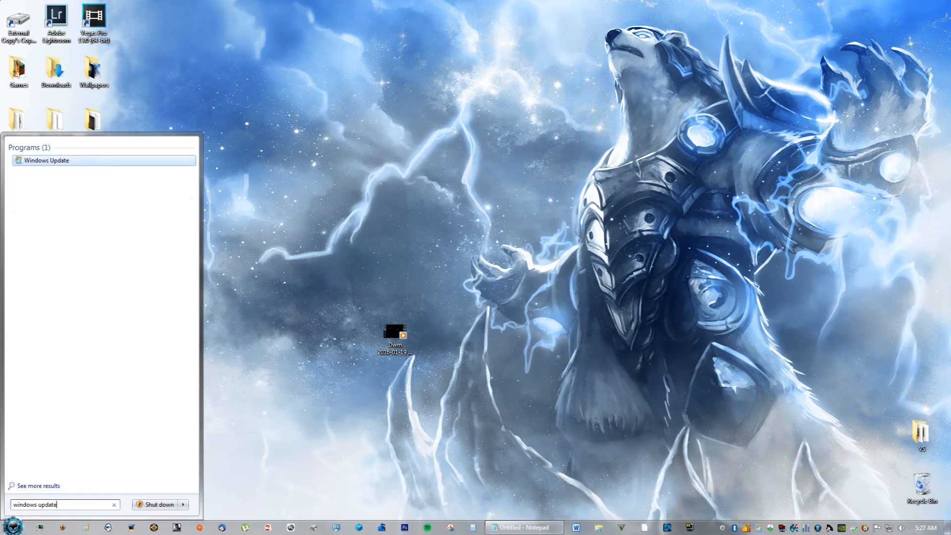
left_click(46, 160)
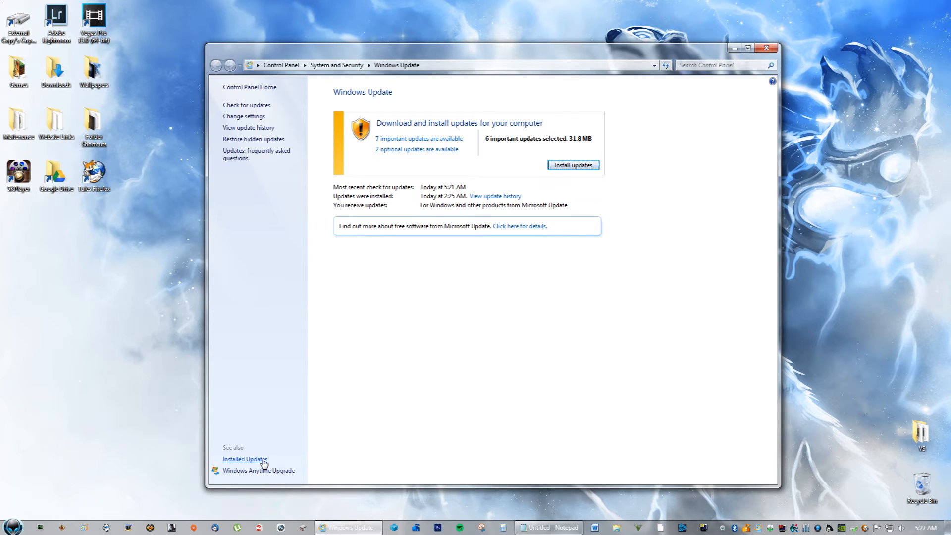
- Search Installed Updates for KB3035583, find no matching items, and close the window
left_click(245, 458)
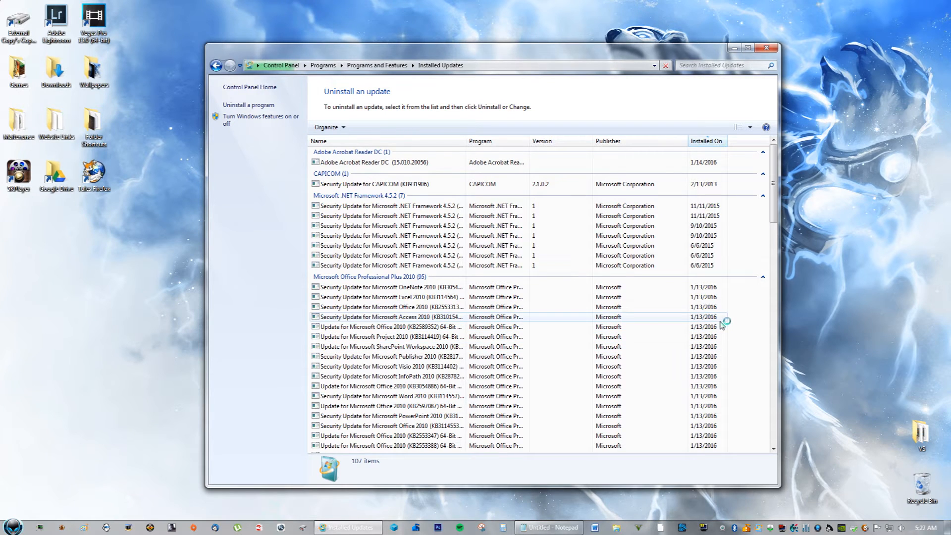
mouse_move(725, 321)
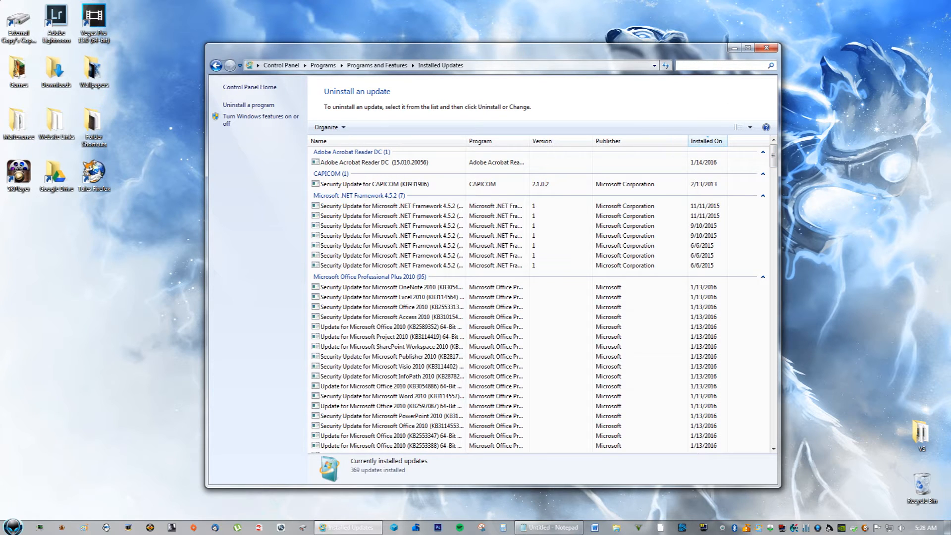
left_click(547, 527)
type("KB3035583")
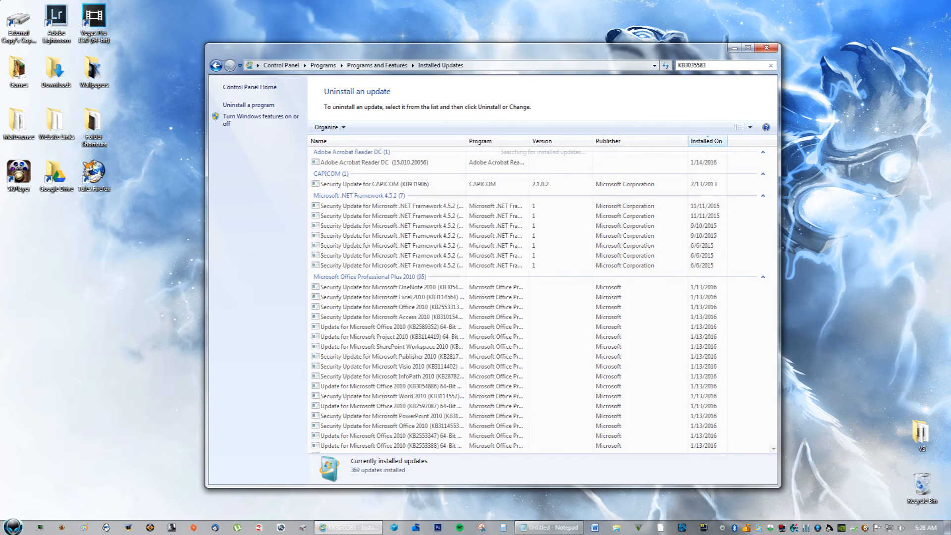
key("enter")
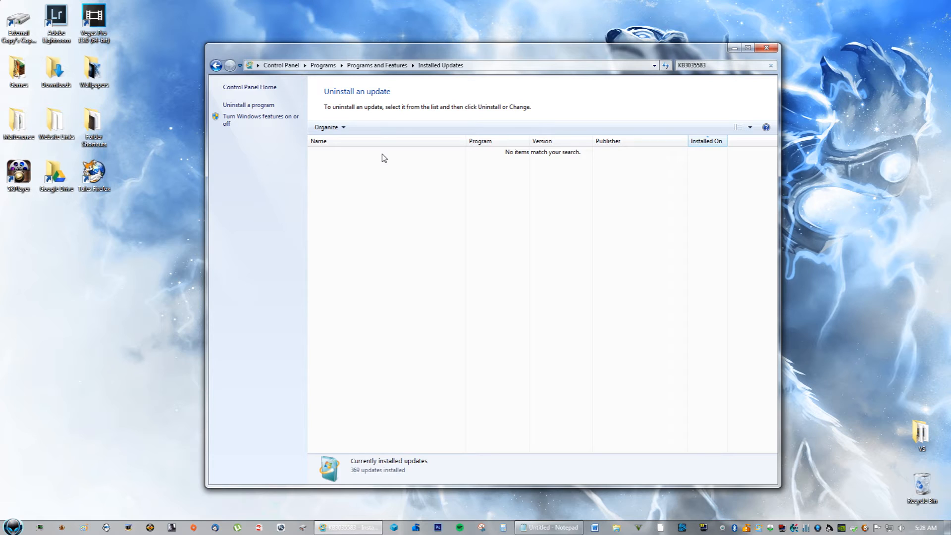
mouse_move(385, 167)
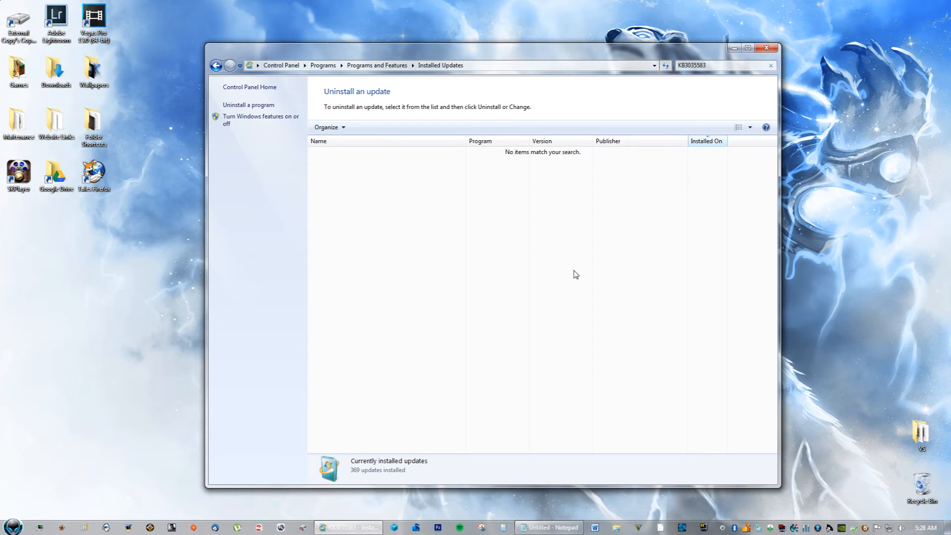
left_click(766, 48)
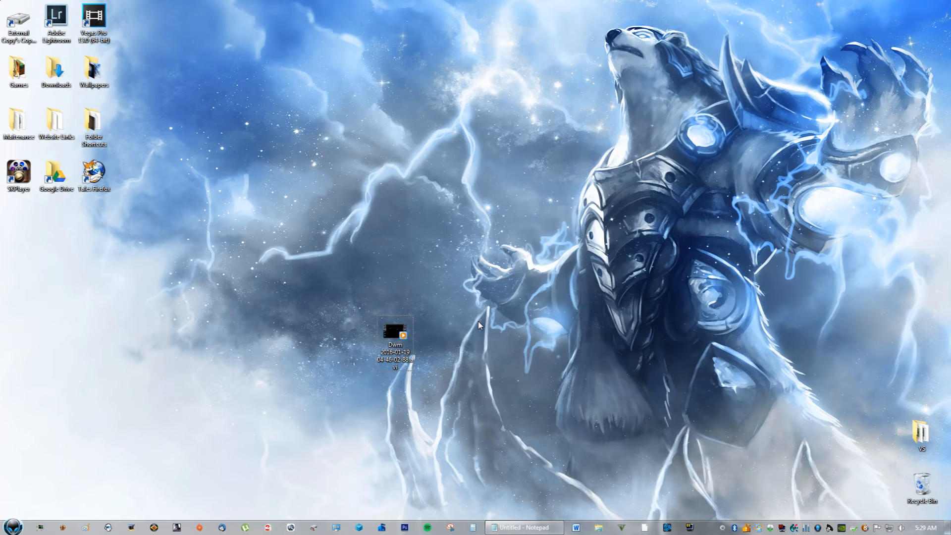
- Launch Windows Update again from a Start Menu search
left_click(12, 526)
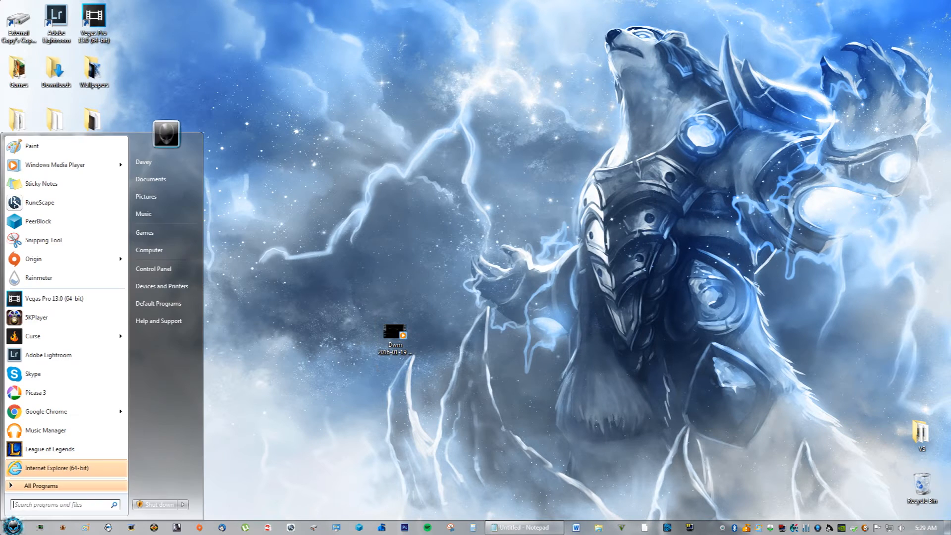
type("up")
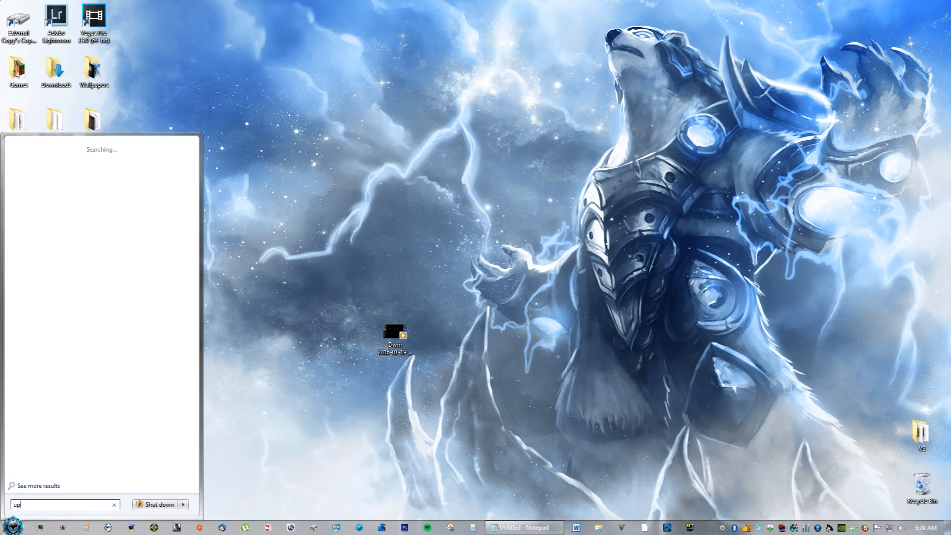
type("windows yp")
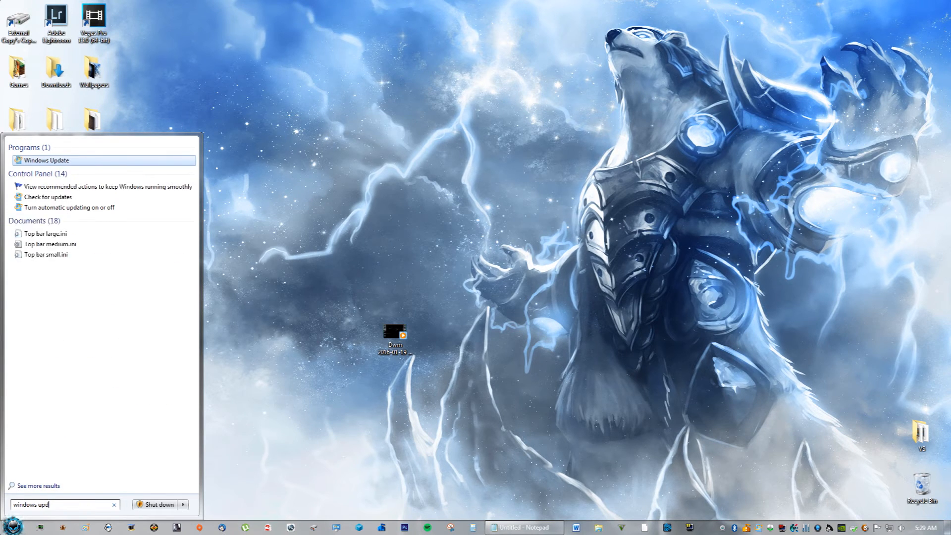
left_click(46, 160)
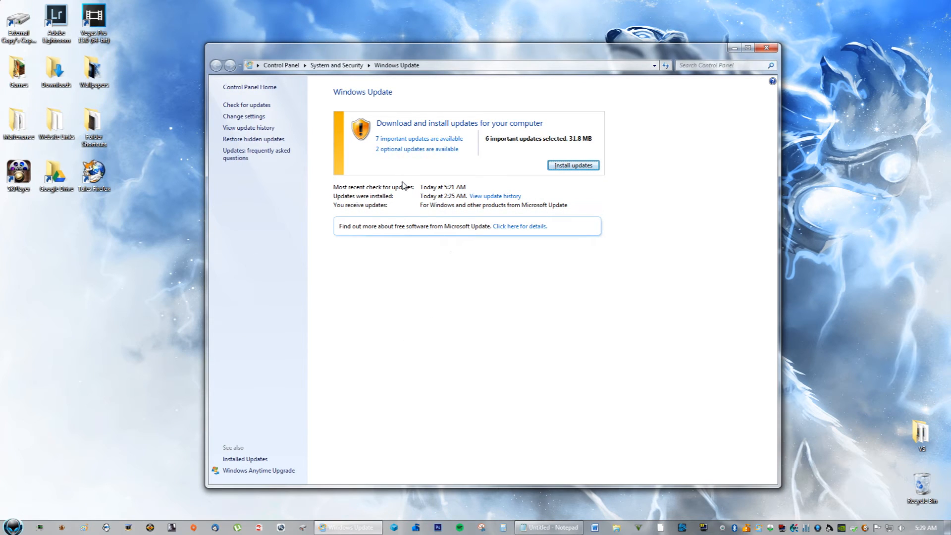
mouse_move(286, 118)
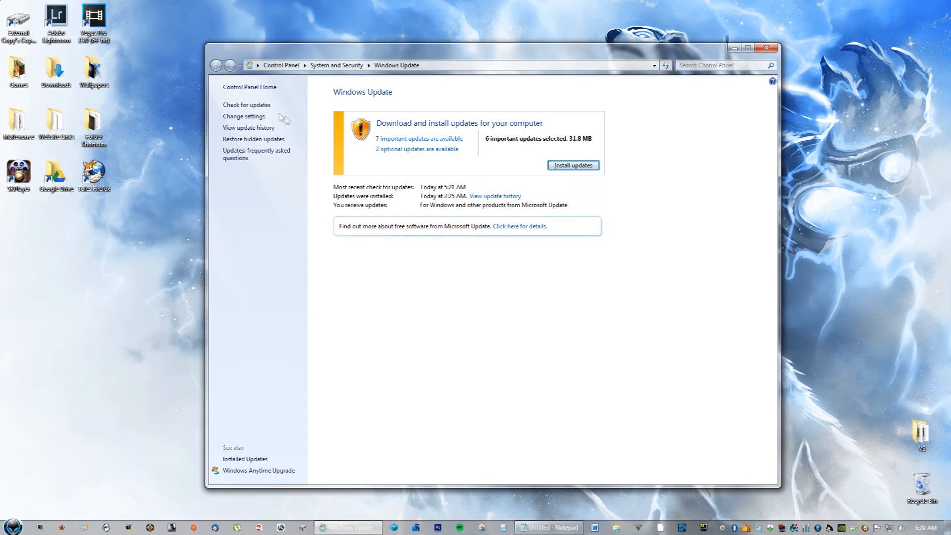
mouse_move(246, 105)
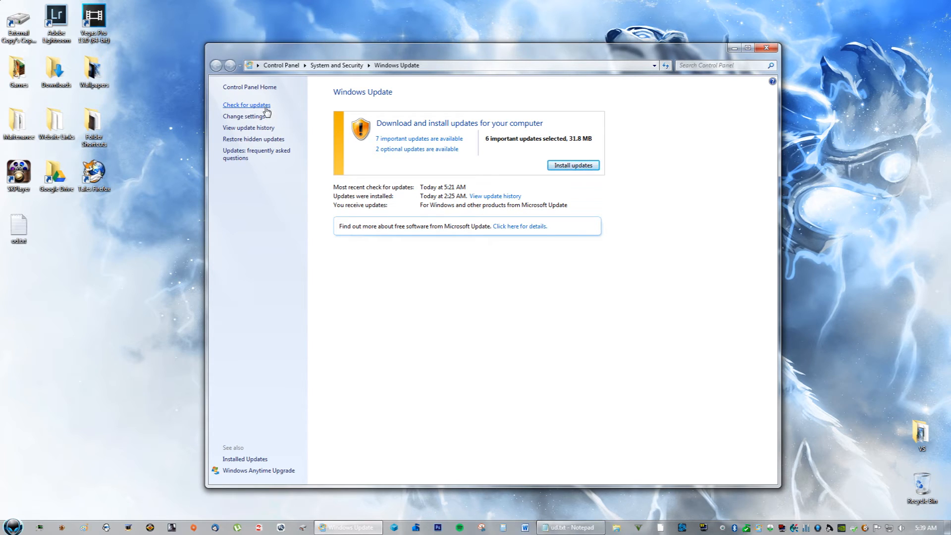
- Check online for updates and show the list of 7 important updates to select from
left_click(246, 105)
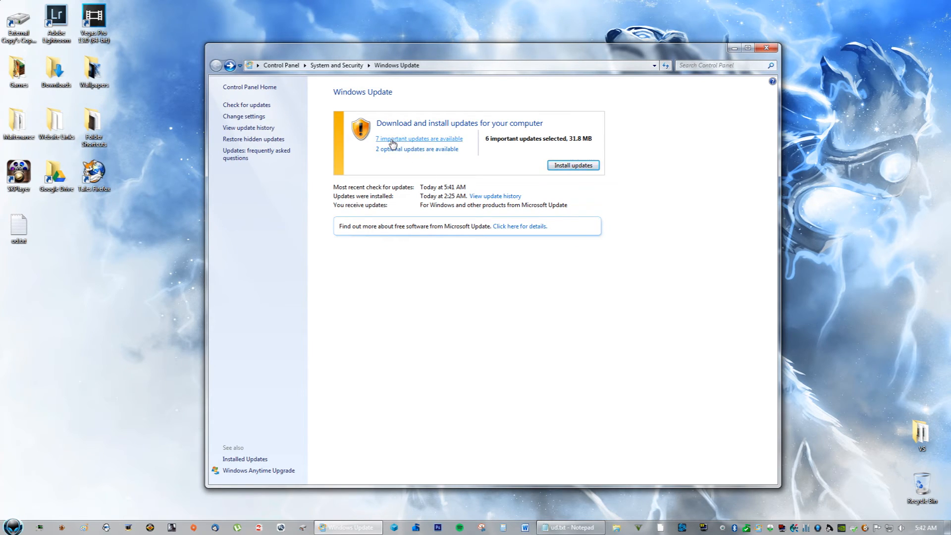
left_click(419, 138)
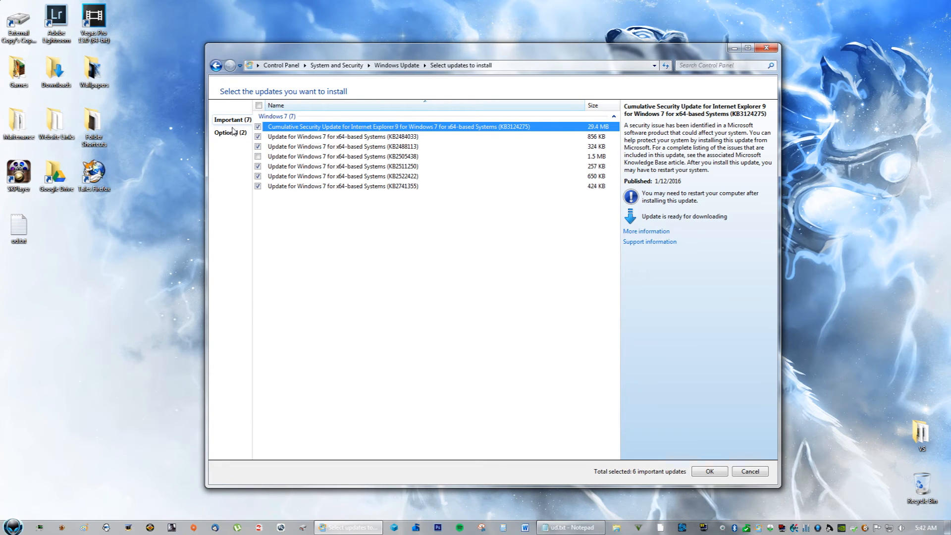
left_click(230, 132)
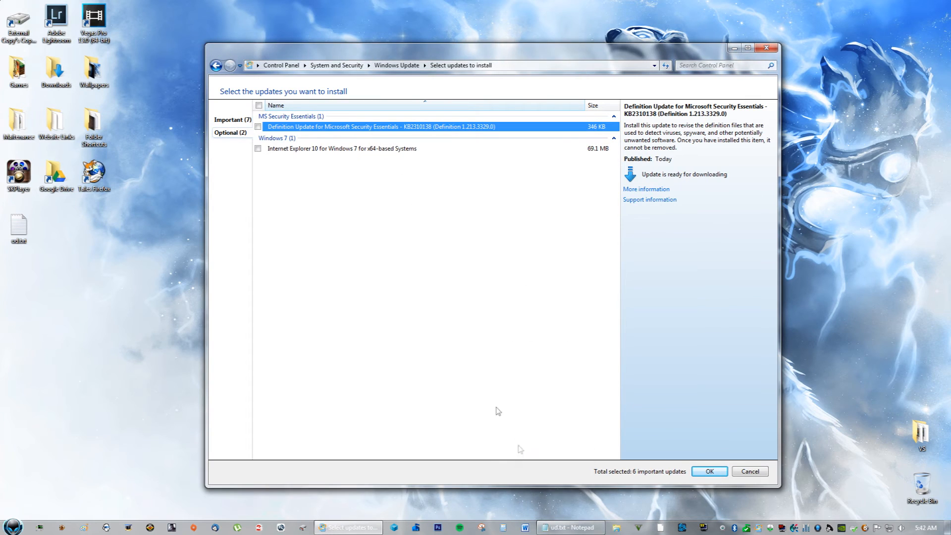
left_click(569, 527)
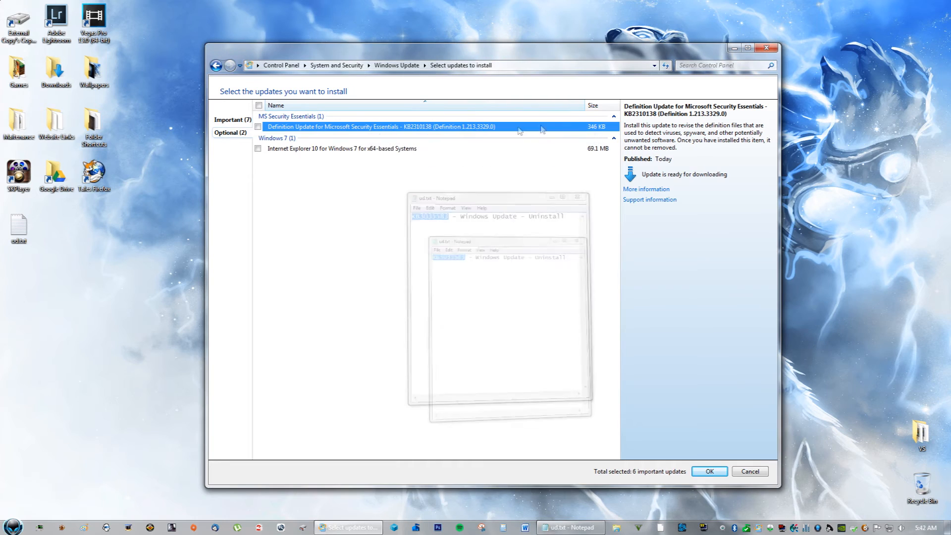
left_click(232, 119)
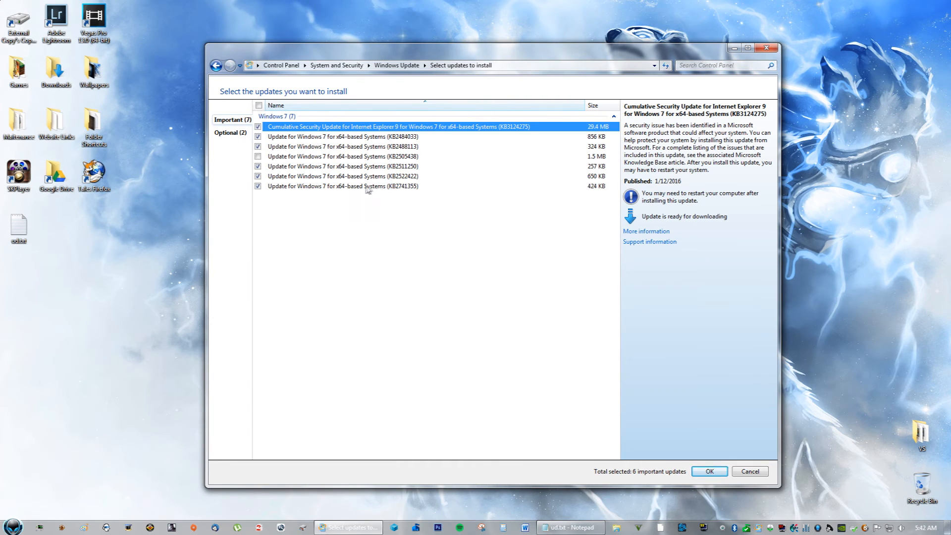
right_click(343, 187)
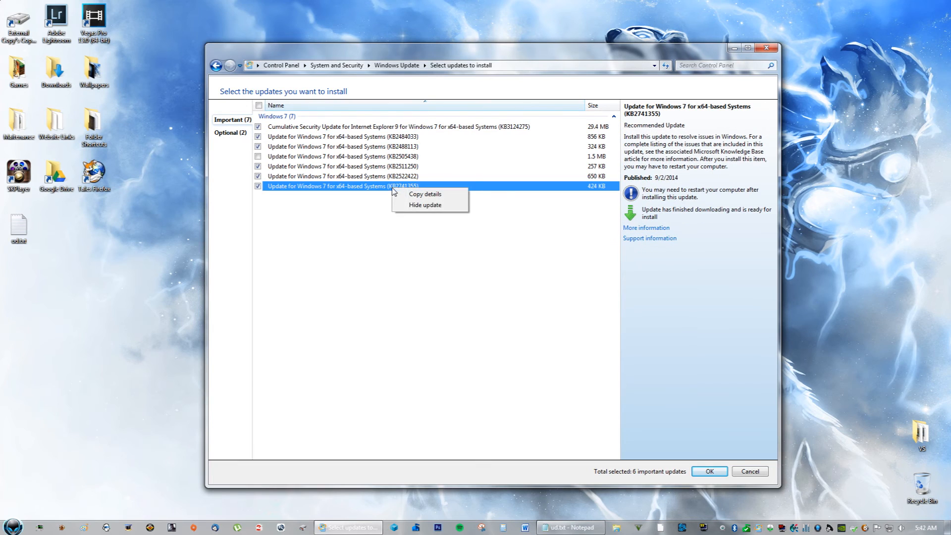
left_click(411, 225)
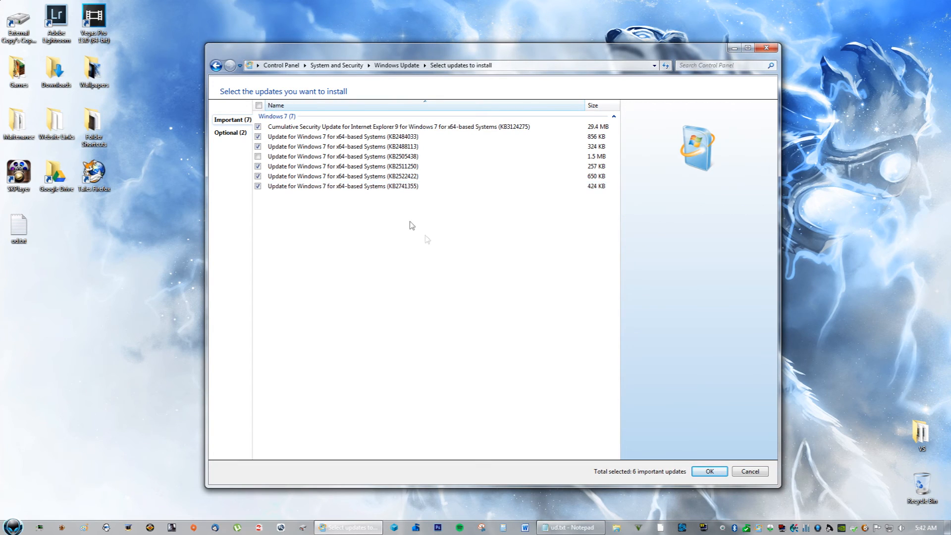
mouse_move(216, 65)
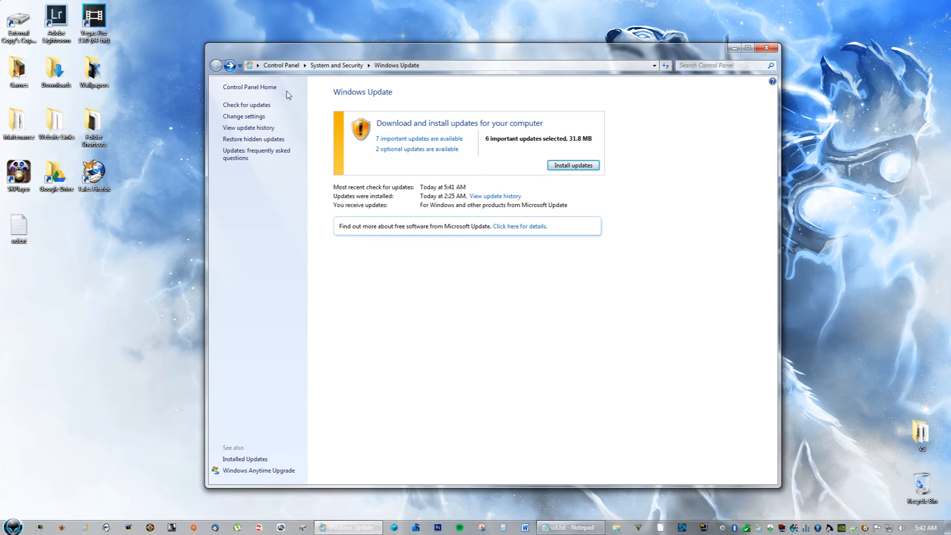
mouse_move(326, 147)
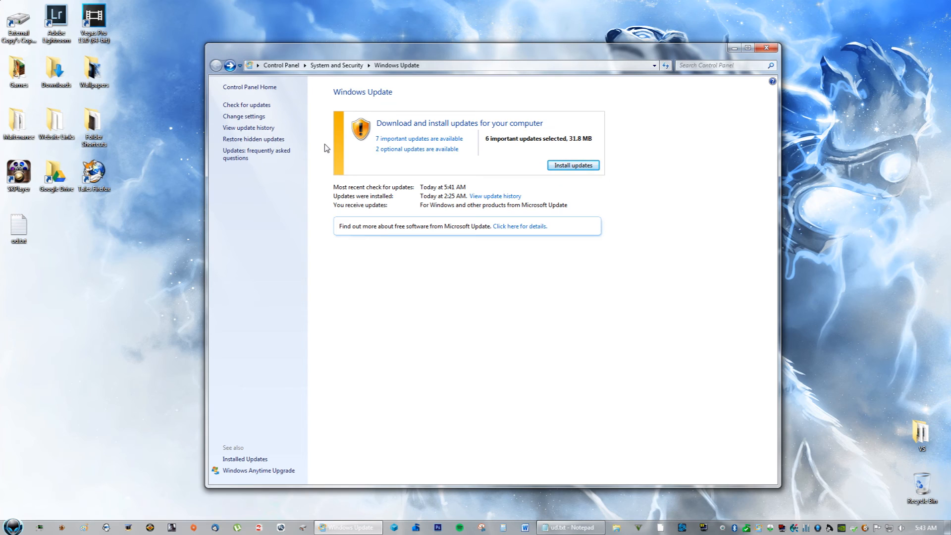
mouse_move(298, 145)
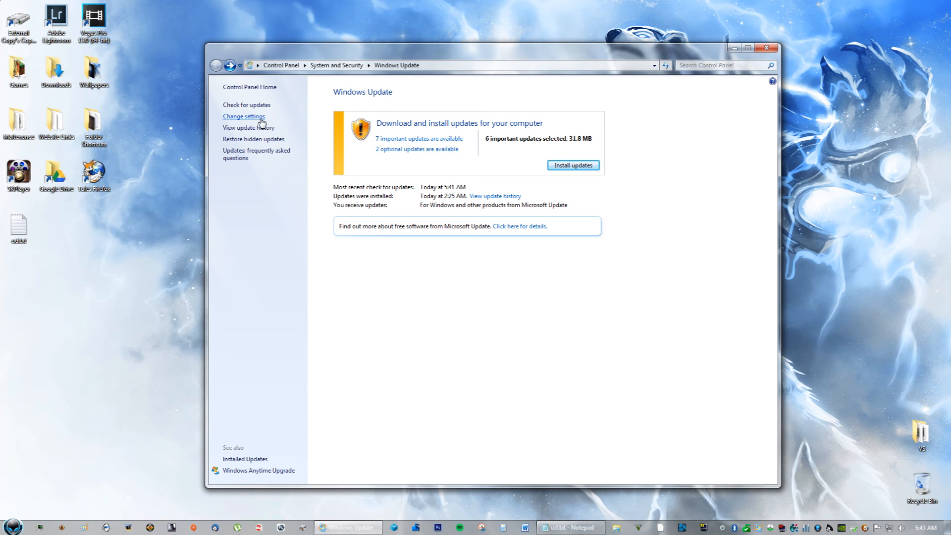
- Set important updates to 'Check for updates but let me choose whether to download and install them' and save with OK
left_click(244, 115)
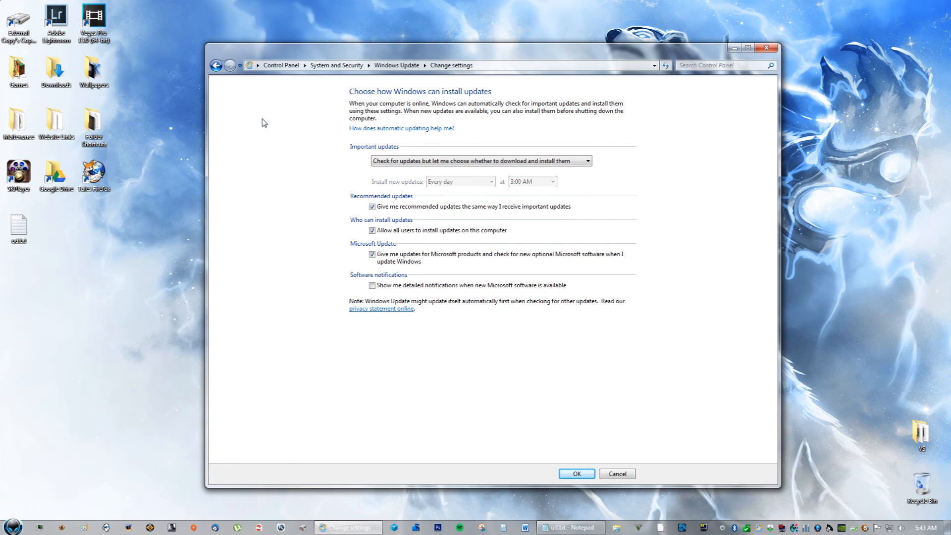
left_click(479, 160)
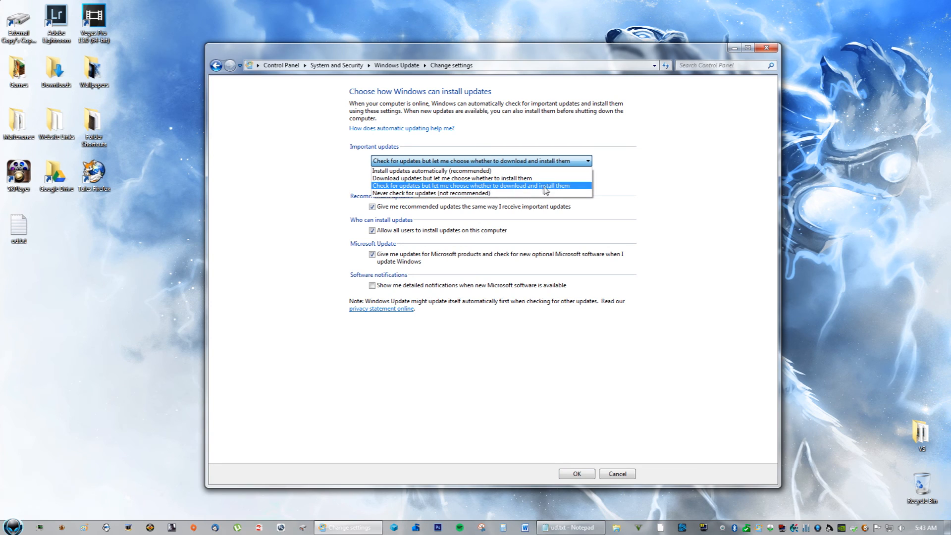
left_click(479, 185)
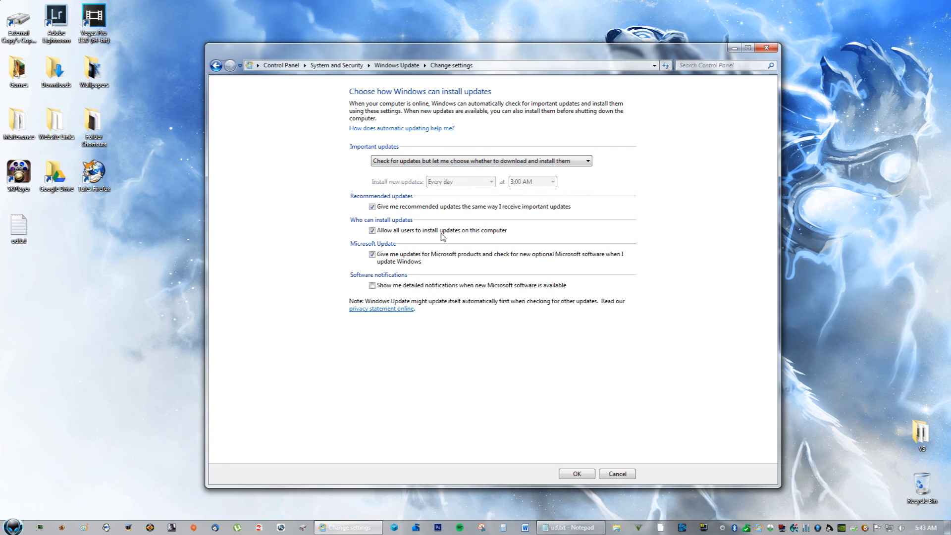
left_click(576, 474)
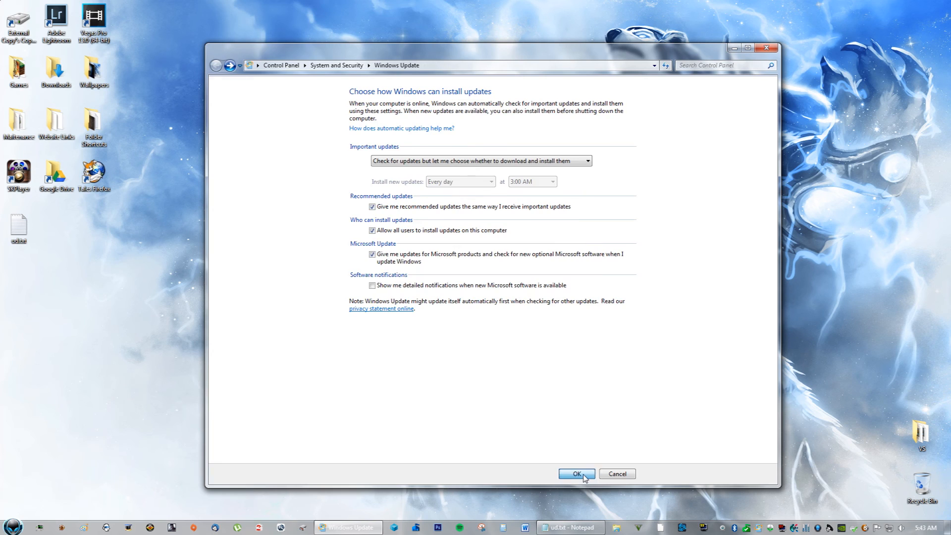
left_click(576, 474)
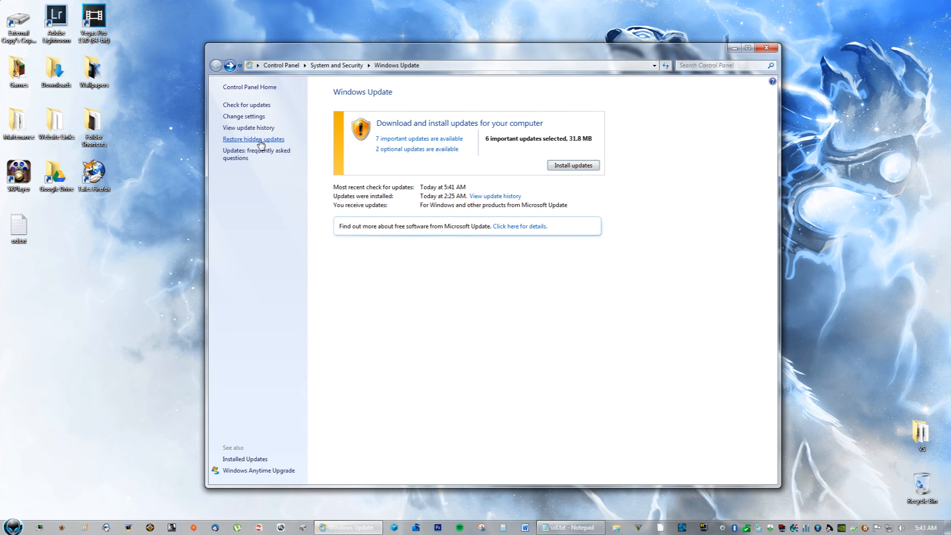
- Restore hidden updates to view the nine hidden Windows 7 updates, including Windows 10 upgrades
left_click(253, 139)
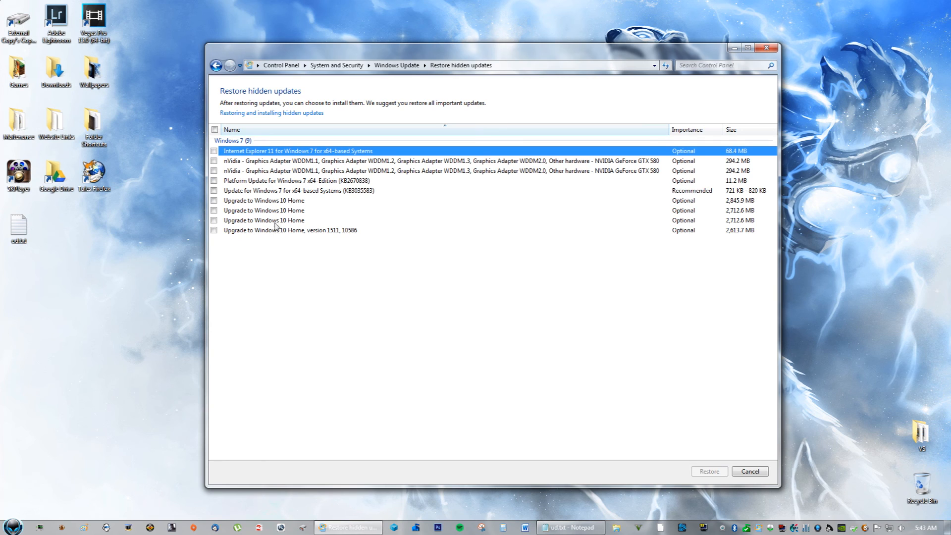
left_click(298, 191)
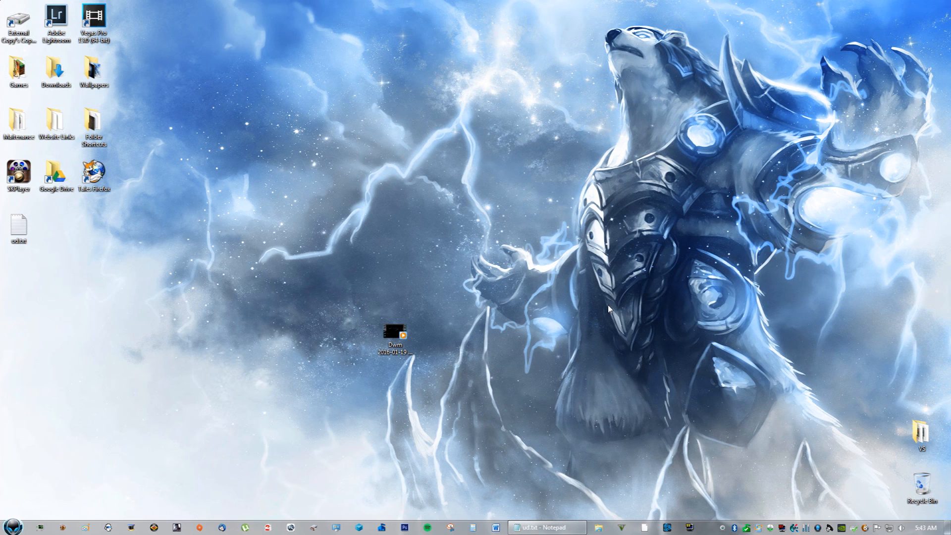
mouse_move(622, 326)
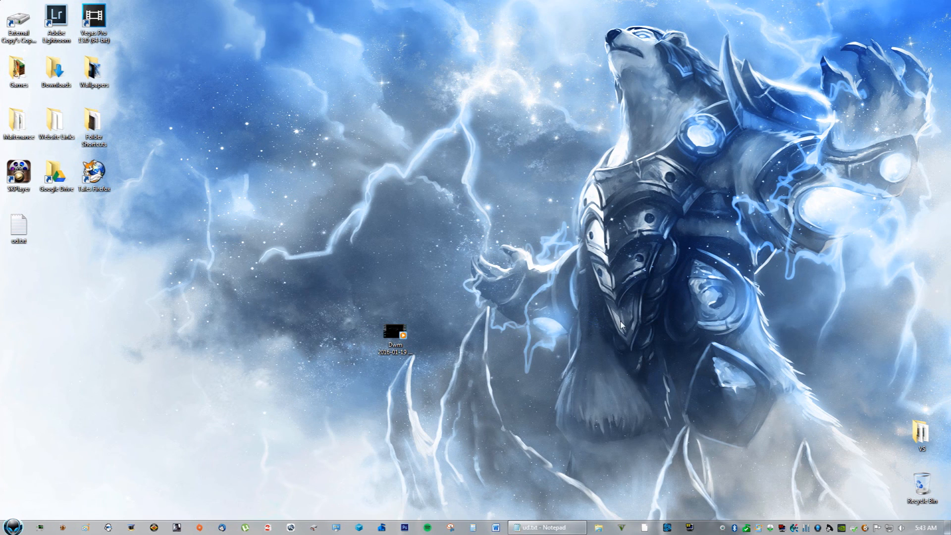